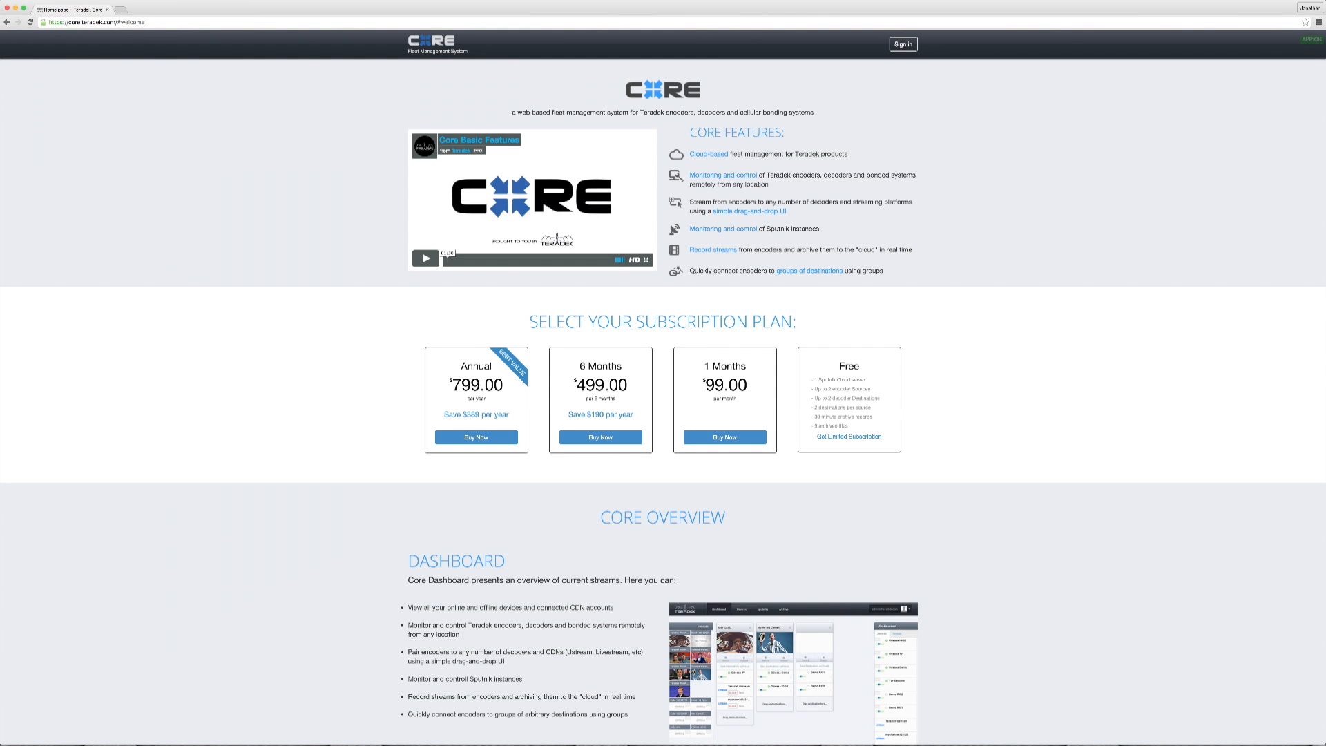
mouse_move(663, 351)
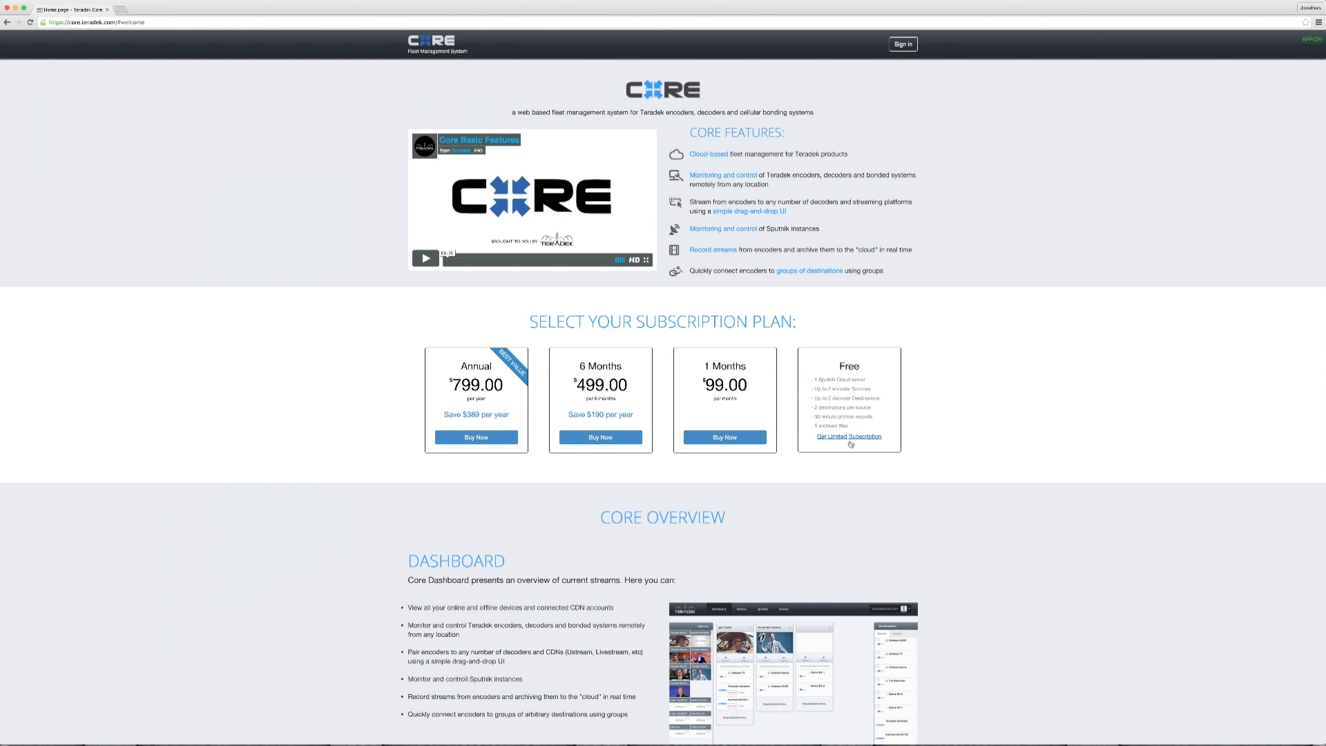
click(848, 437)
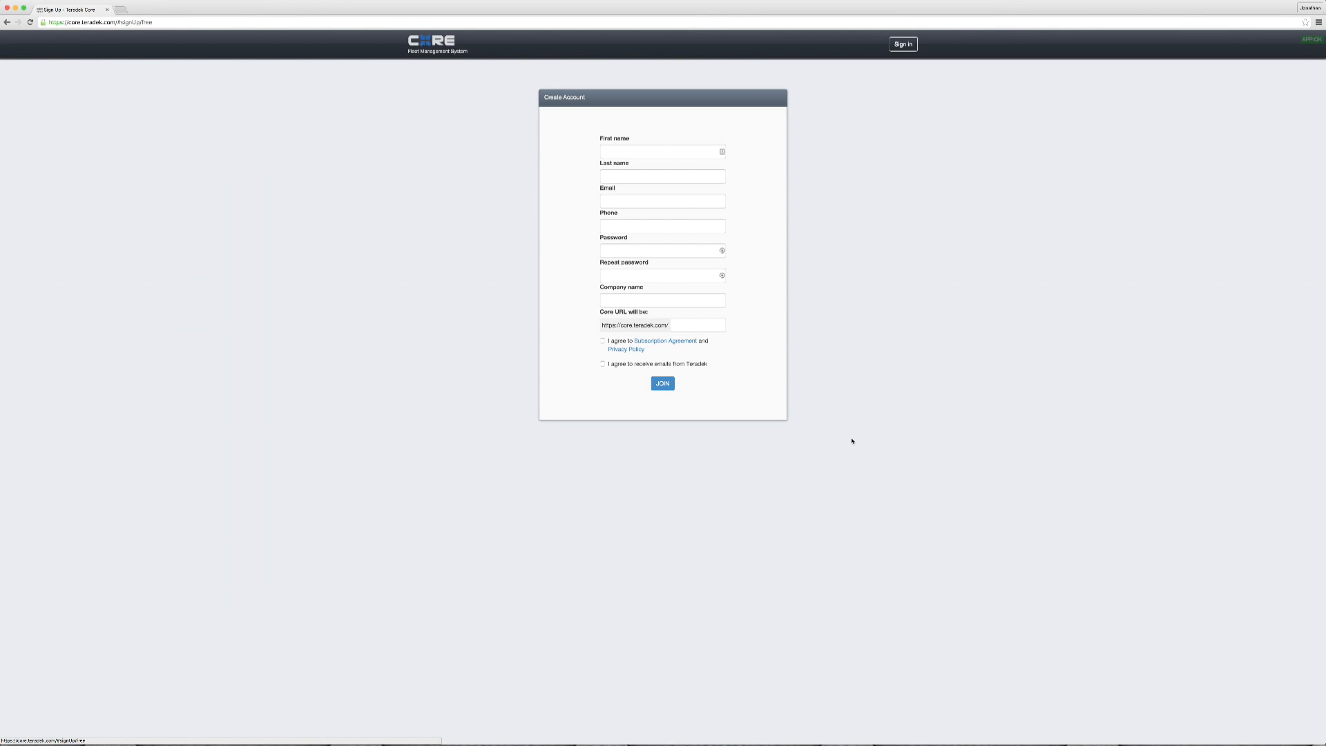
click(663, 151)
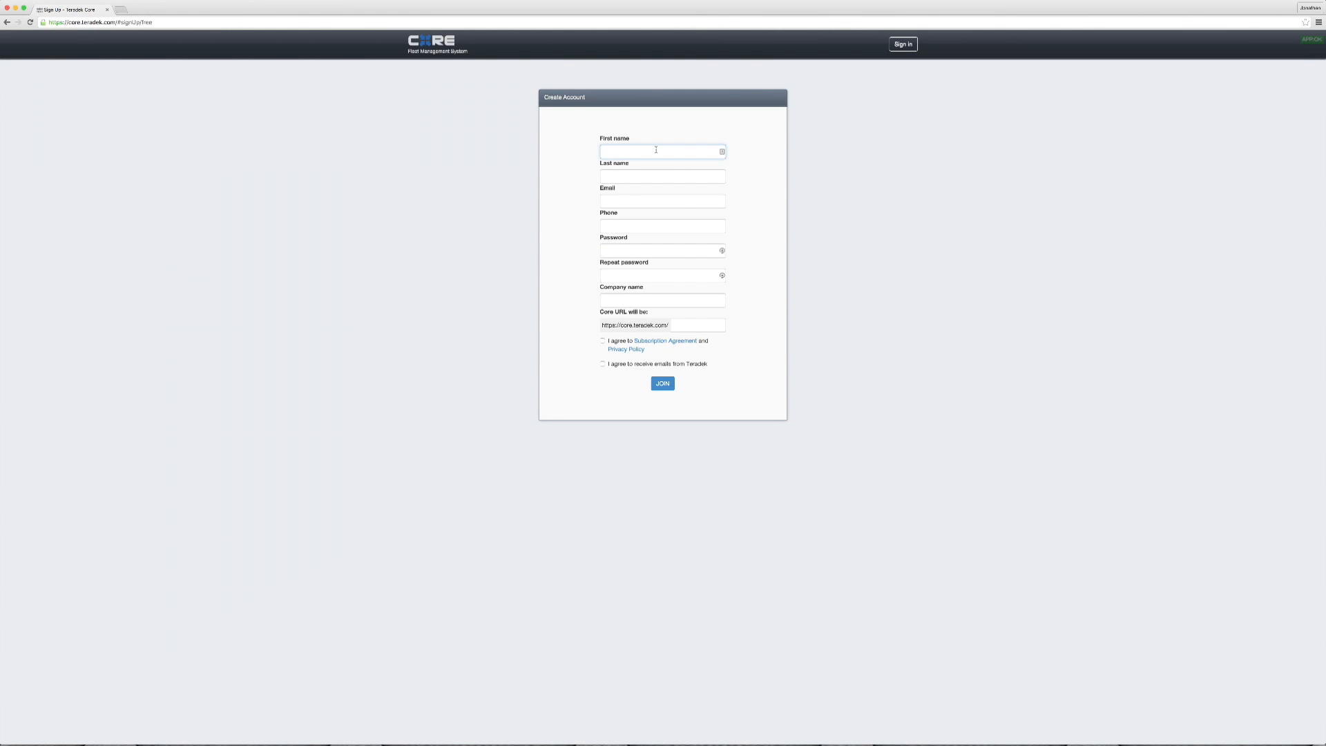
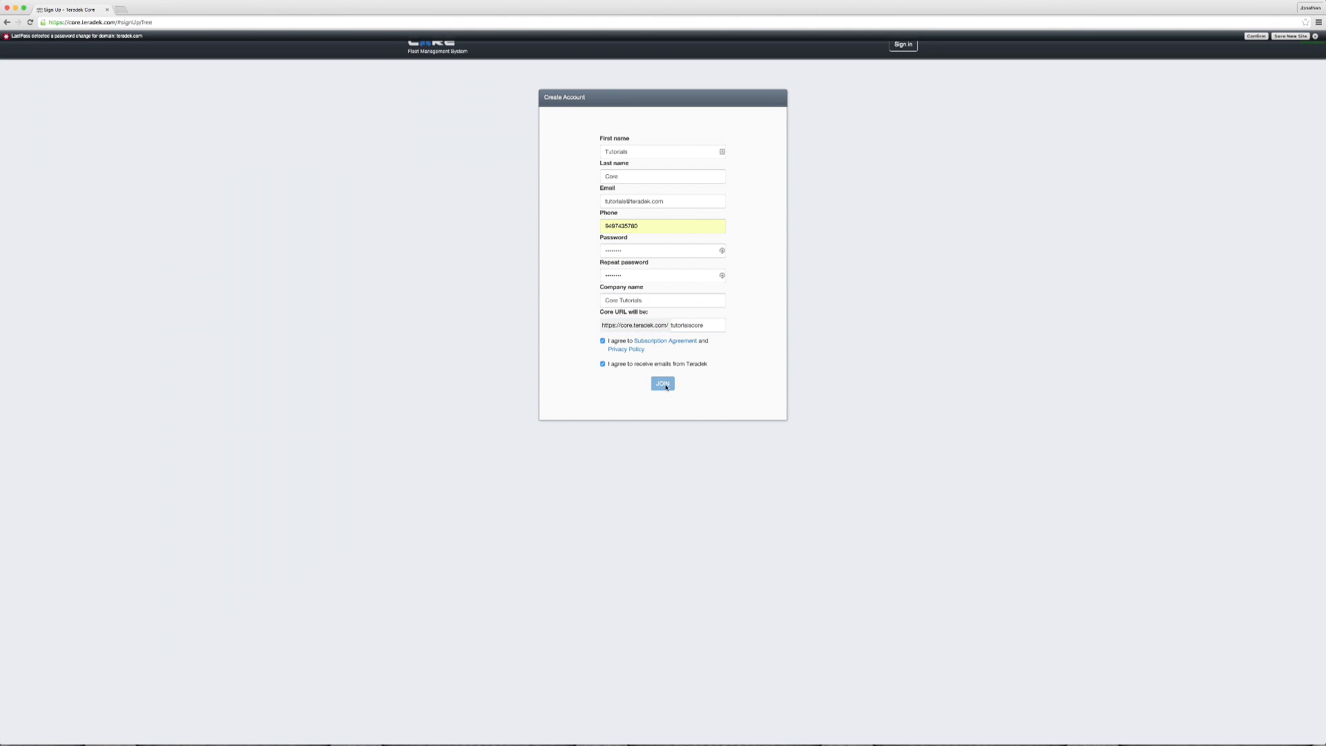
click(662, 384)
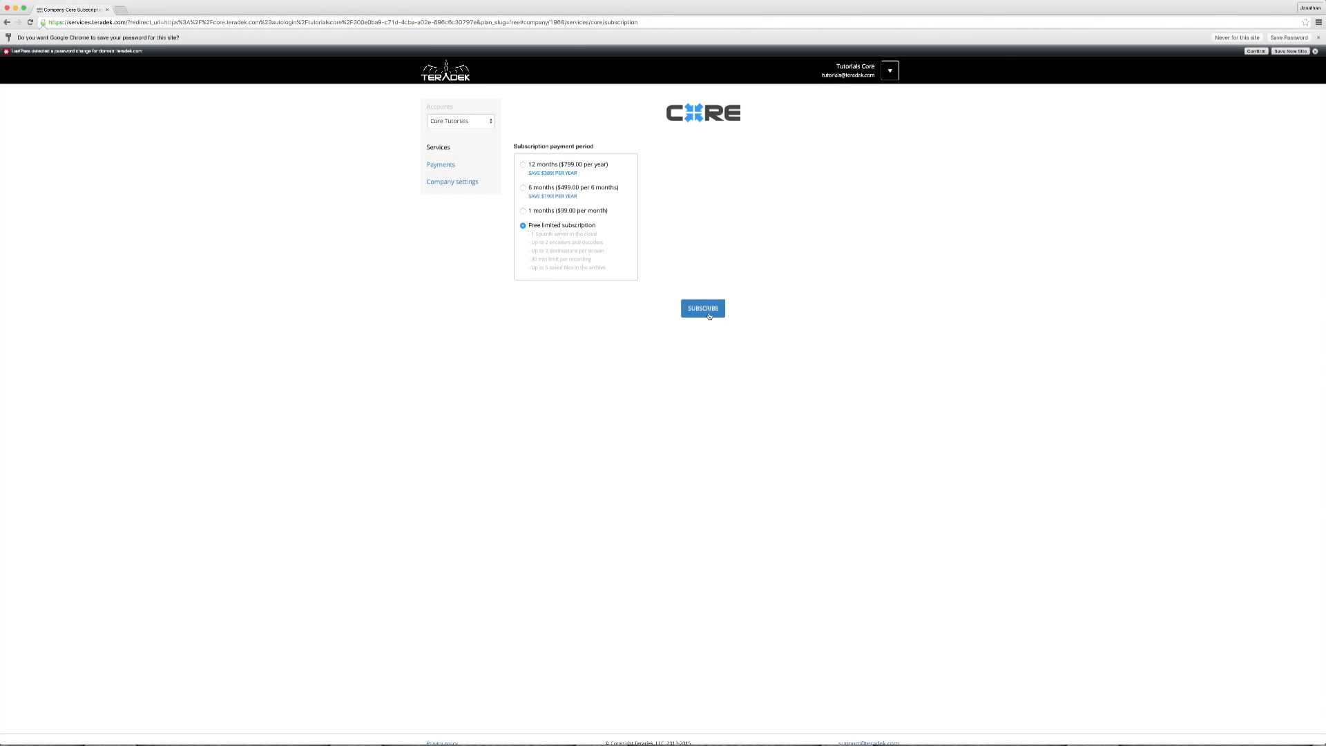
Subscribe to the free limited plan and open the empty Core Tutorials dashboard.
click(702, 308)
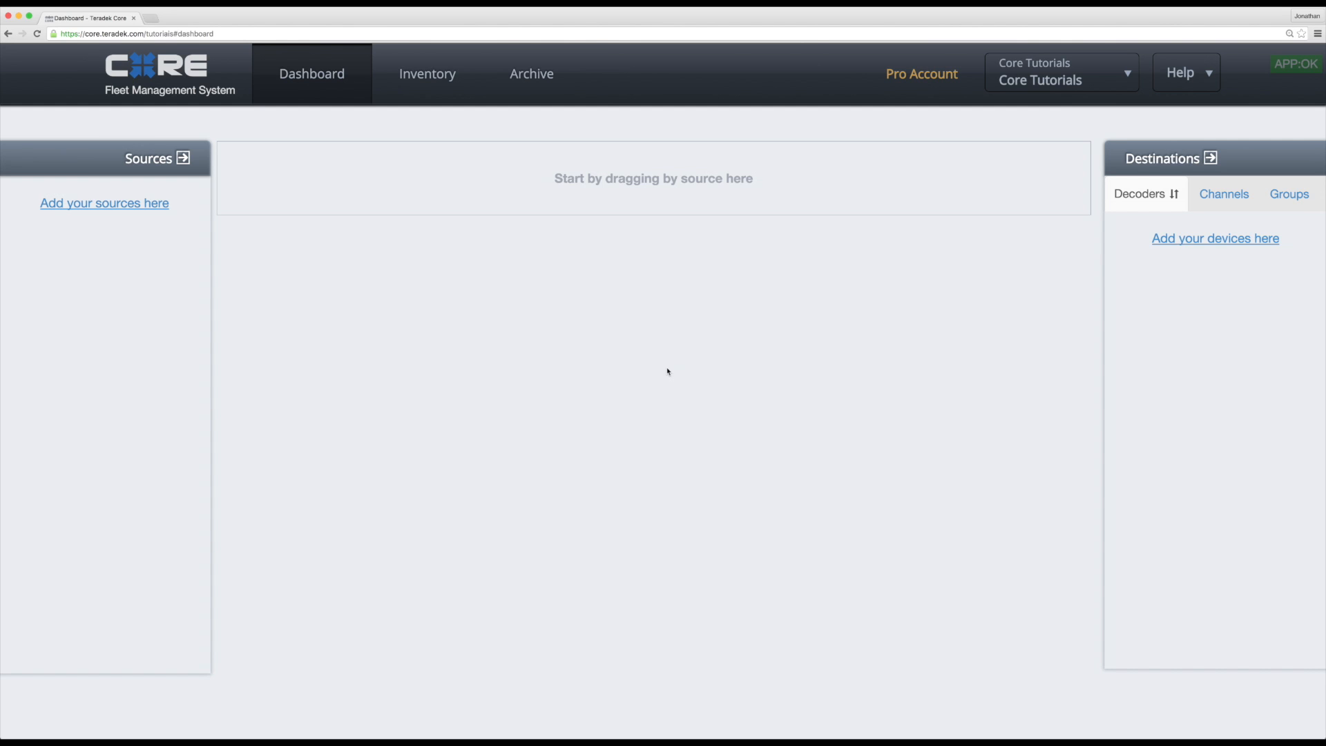
Show the empty Sputniks list in Inventory.
click(427, 74)
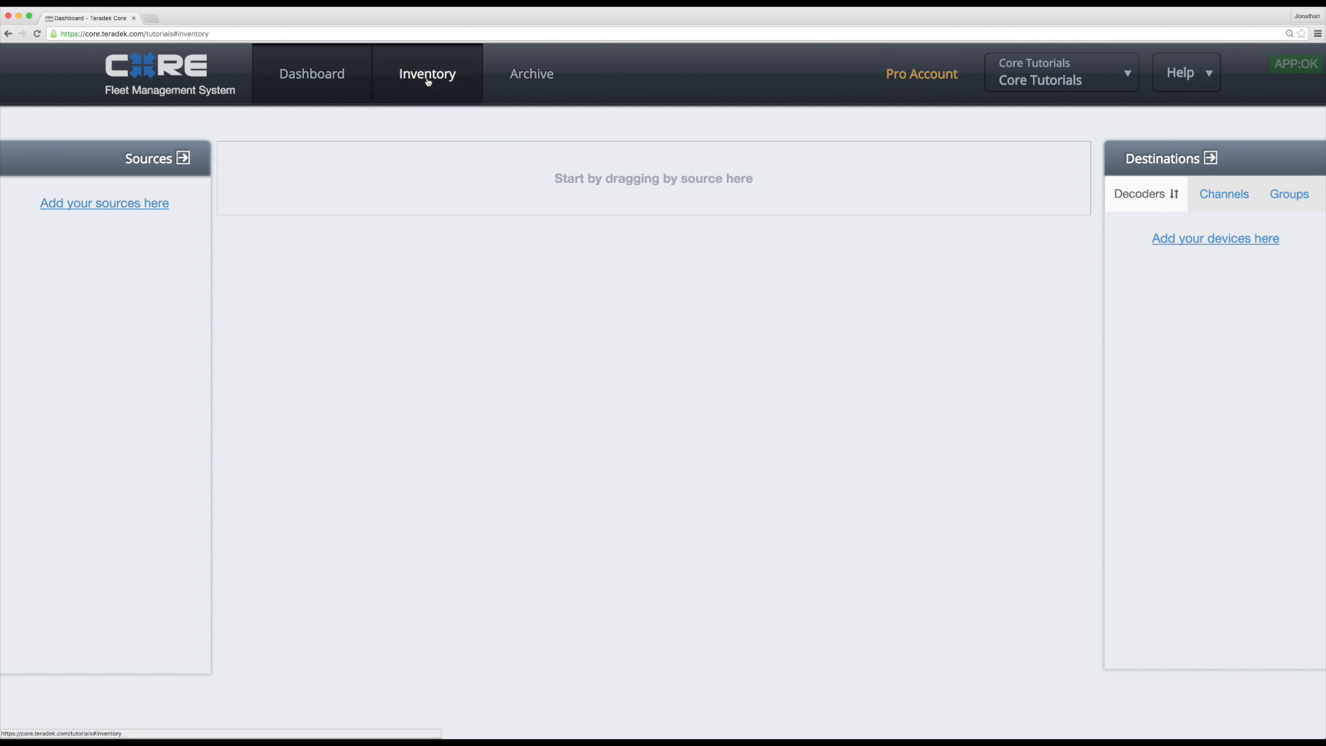
click(427, 74)
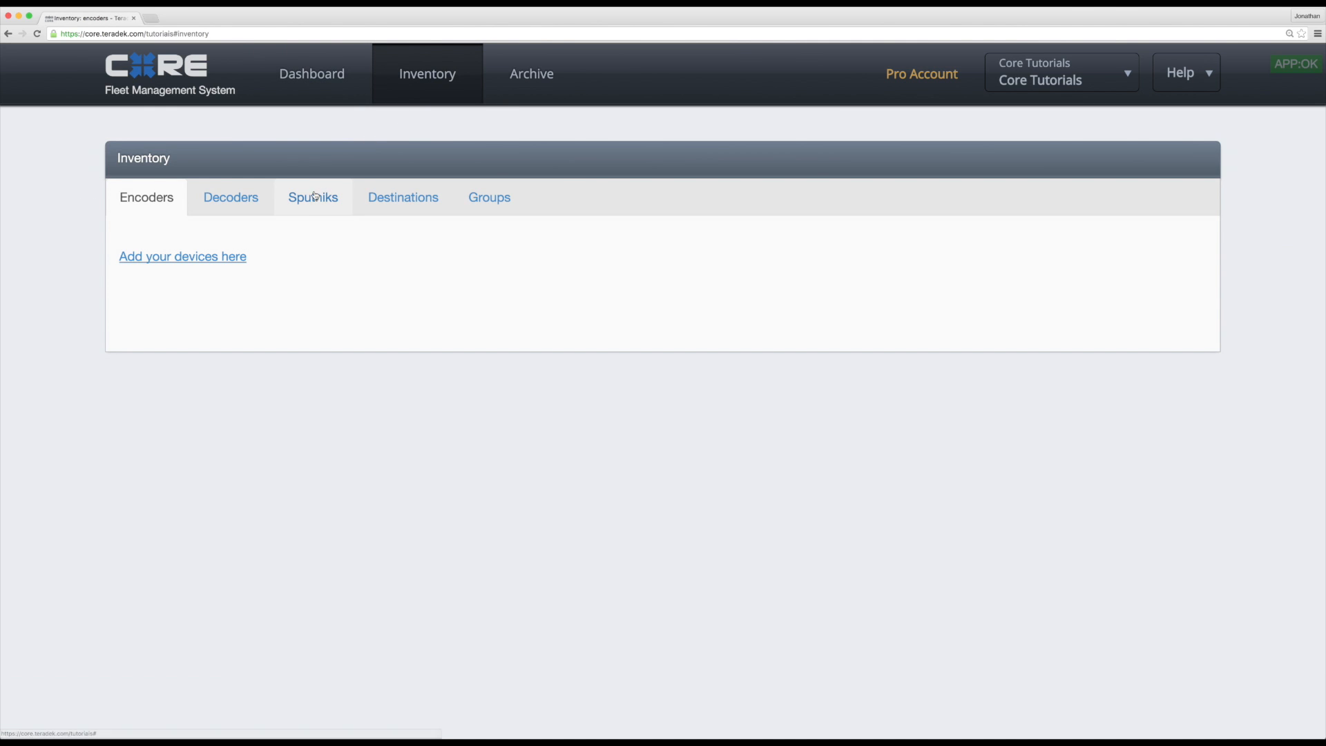
click(312, 197)
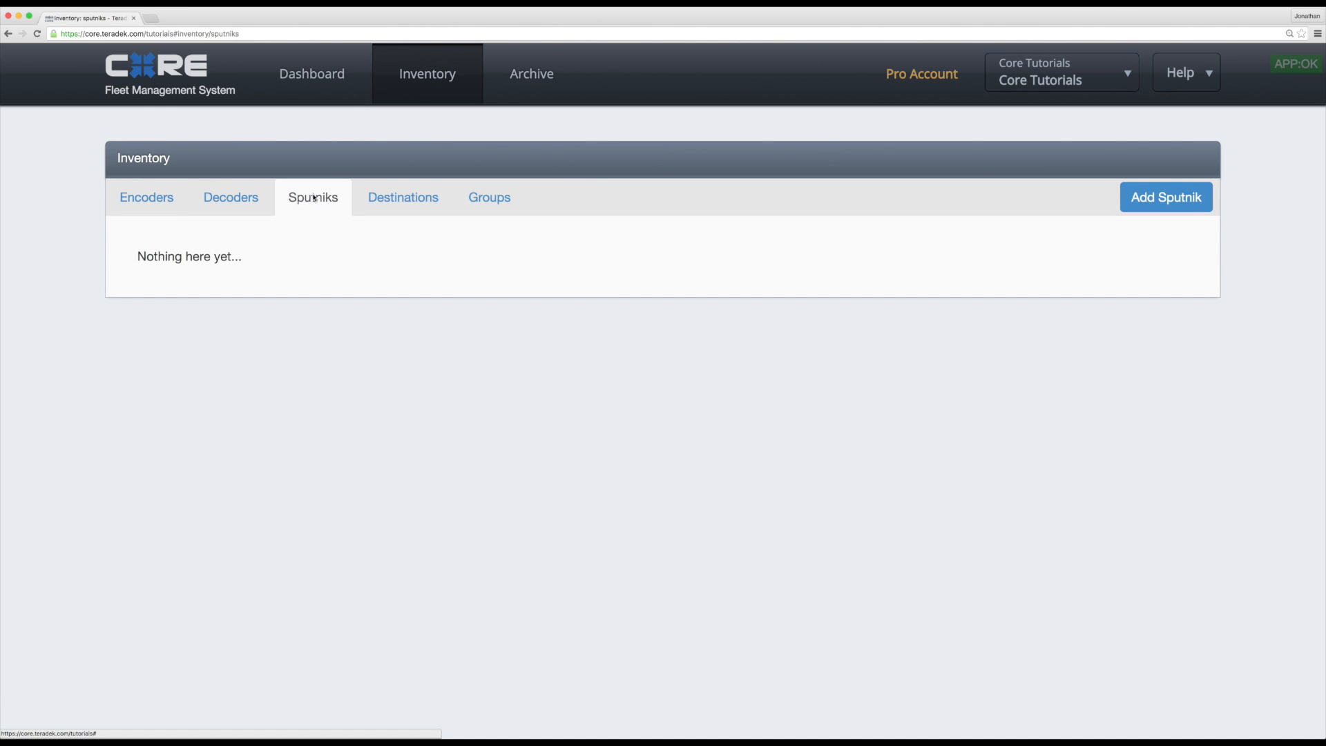
mouse_move(1165, 197)
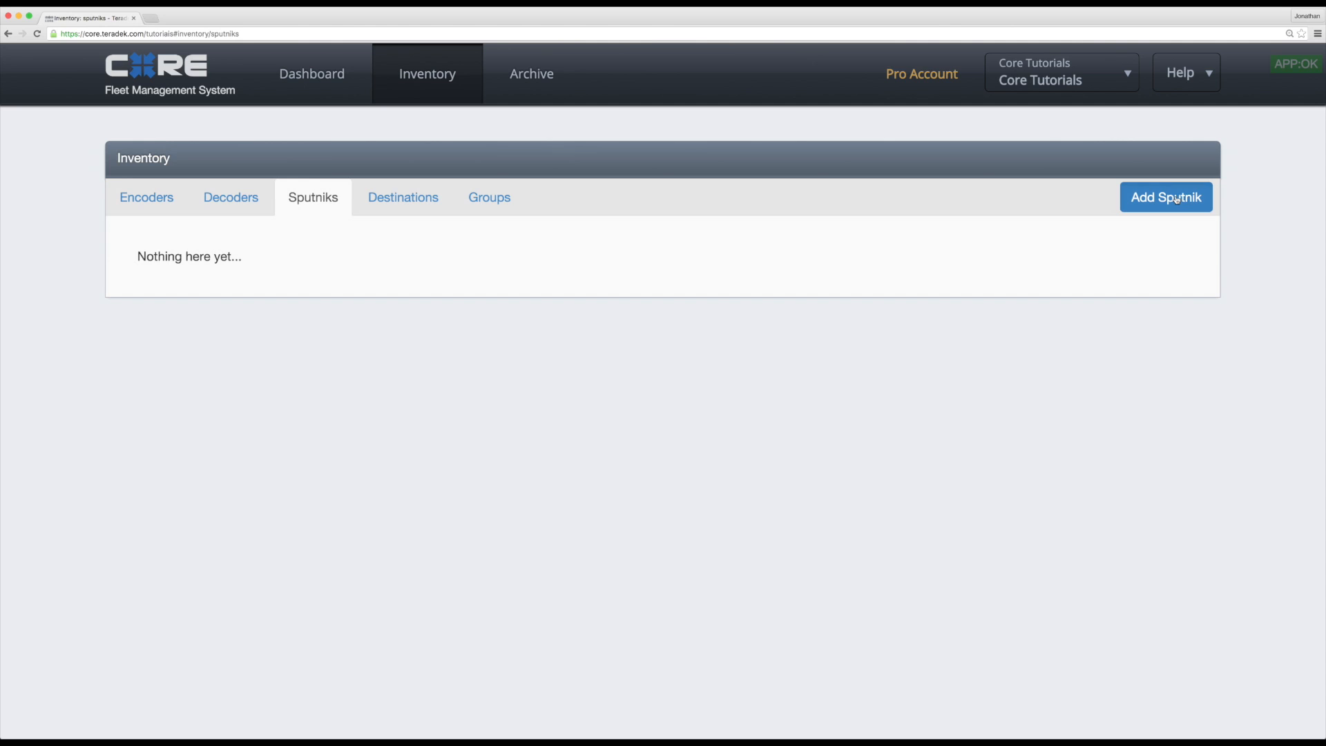
Add a Sputnik server on Amazon EC2, then return to the dashboard once connected.
click(1165, 197)
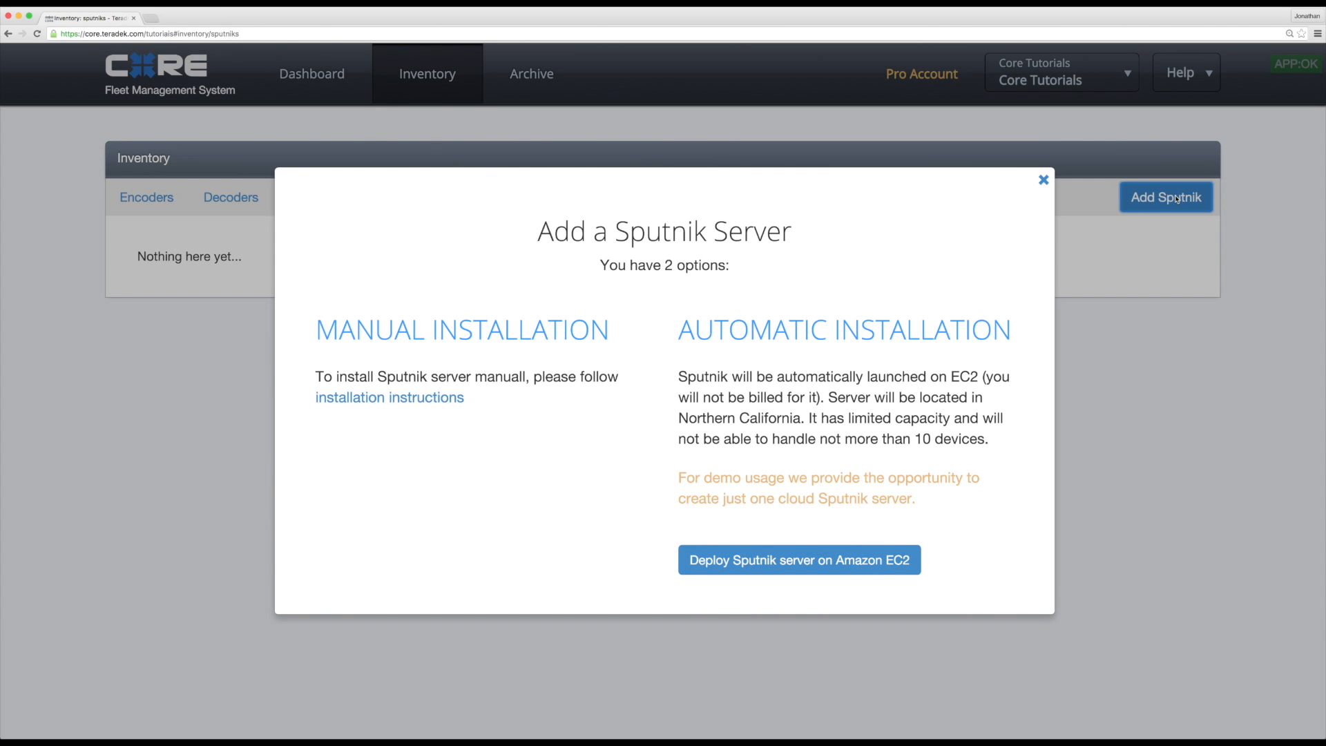
mouse_move(799, 560)
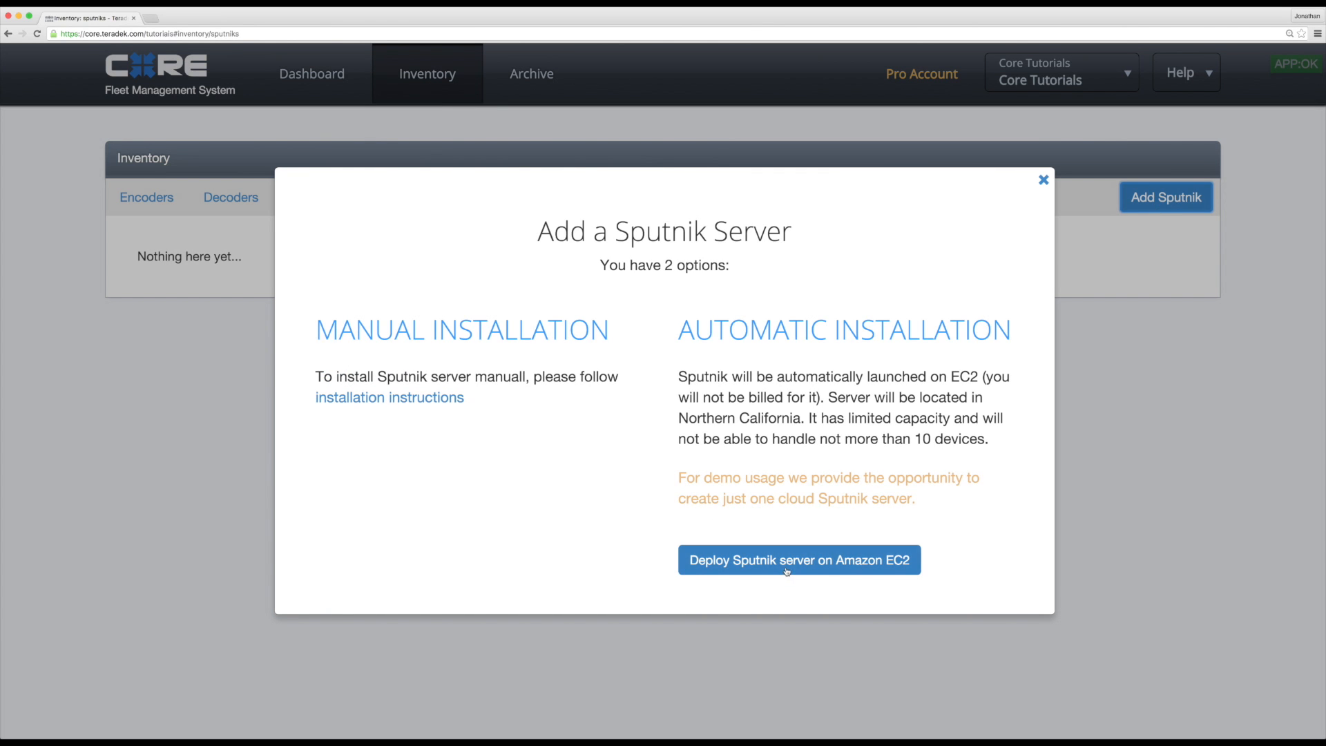
click(799, 558)
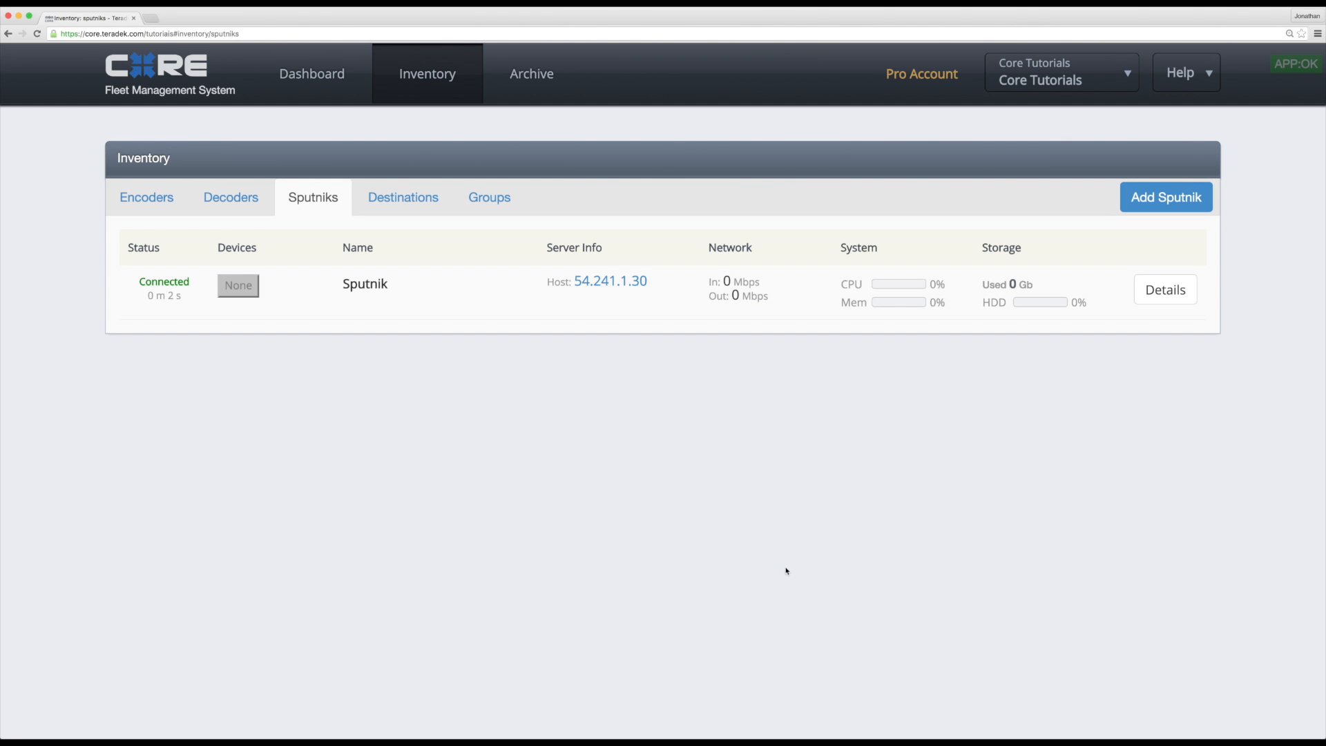
mouse_move(642, 353)
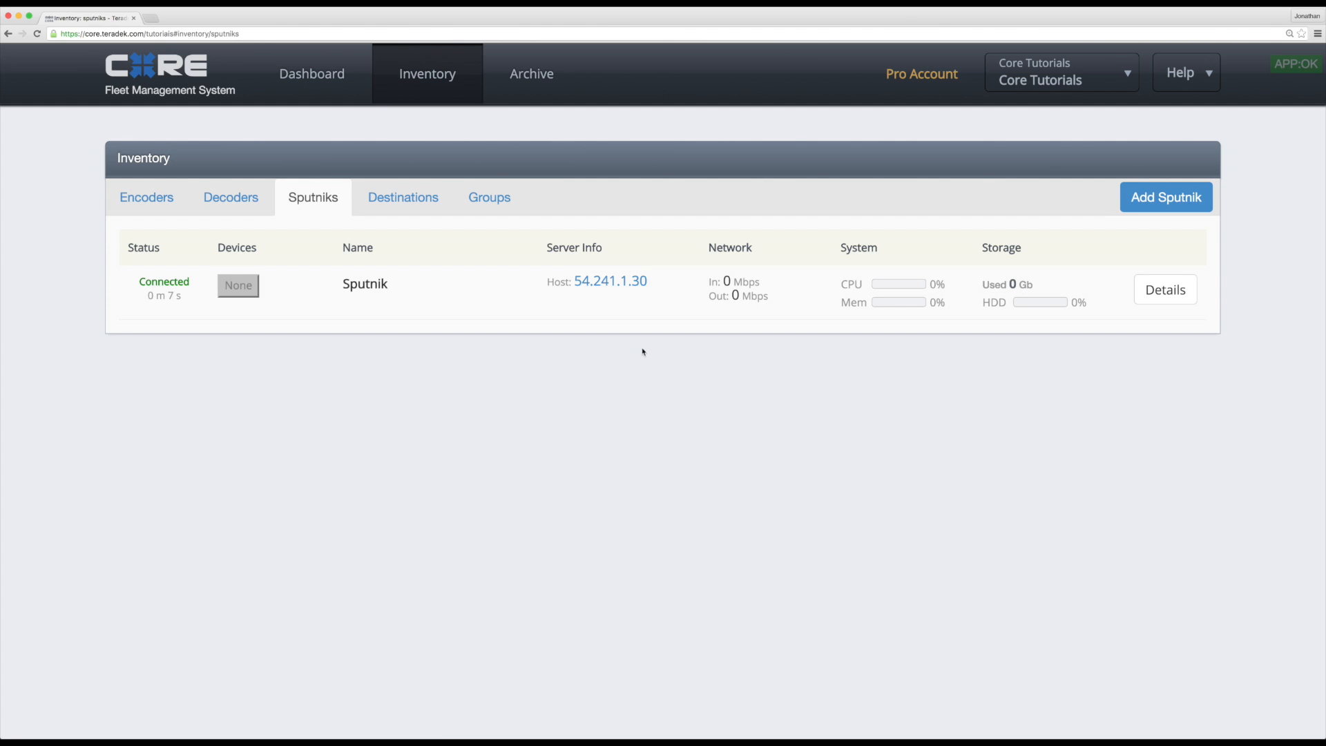
click(311, 74)
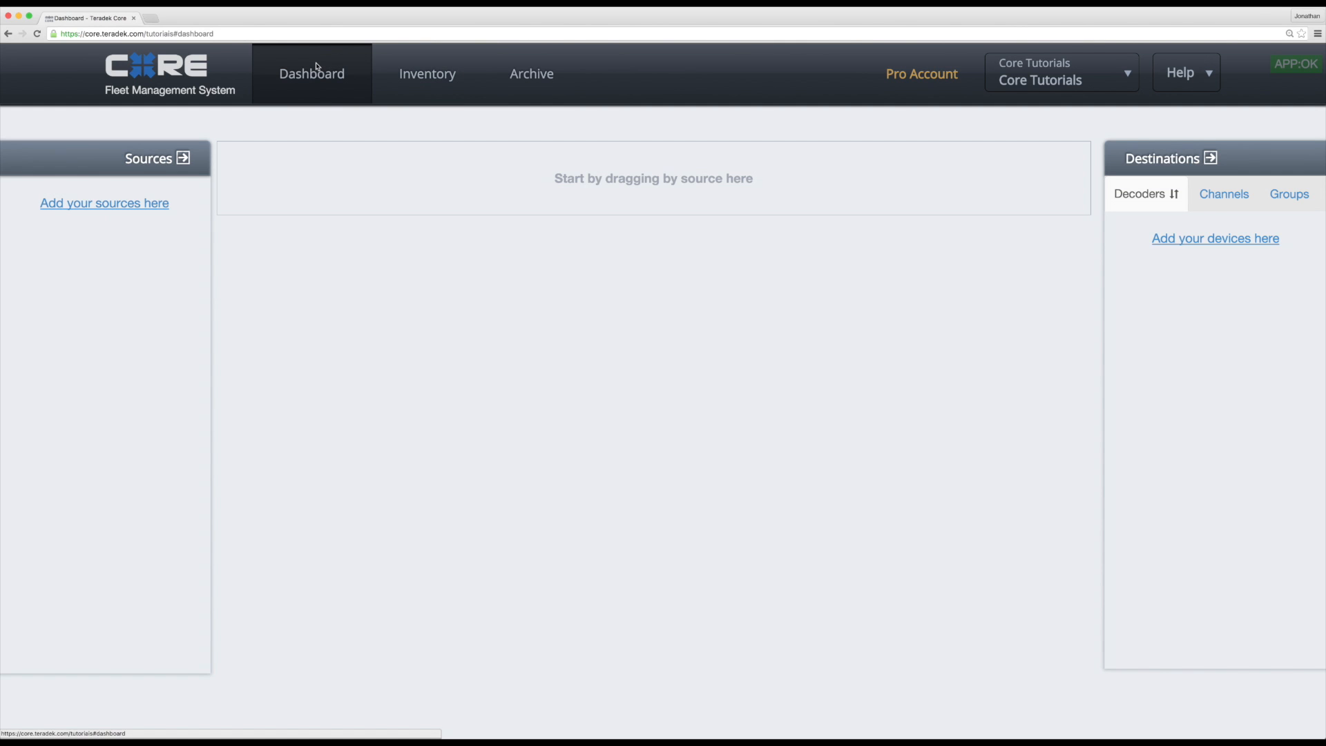